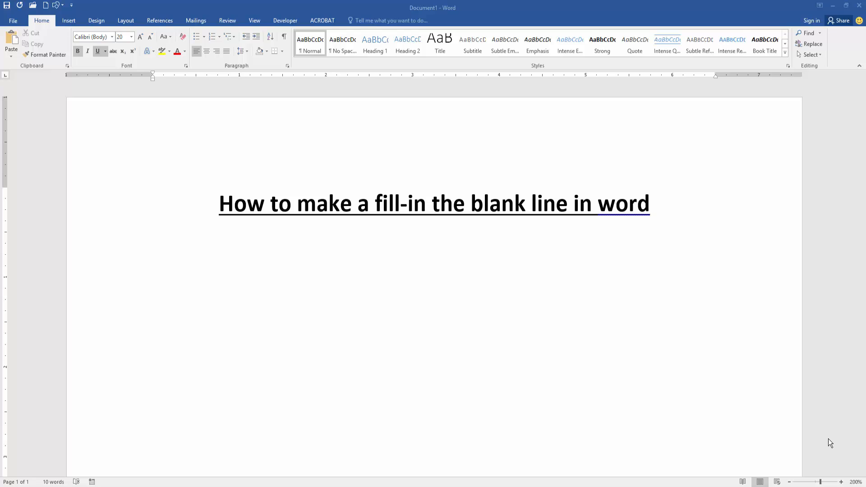
{"action": "mouse_move", "coordinate": [361, 330]}
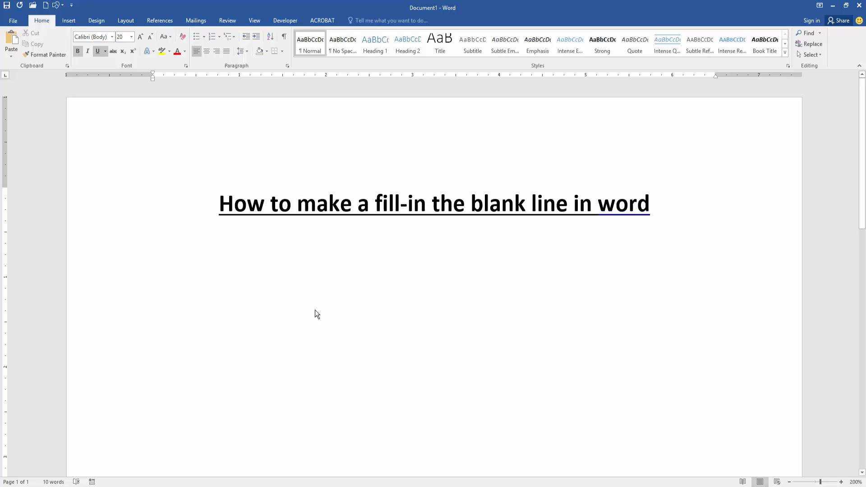
Enter the labels Name:, Father name: and Mother name: on separate lines below the title.
{"action": "left_click", "coordinate": [153, 246]}
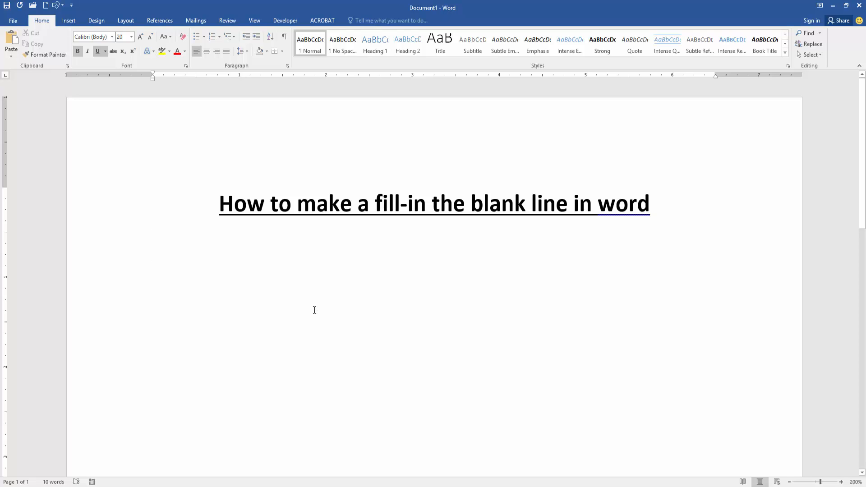
{"action": "type", "text": "Name"}
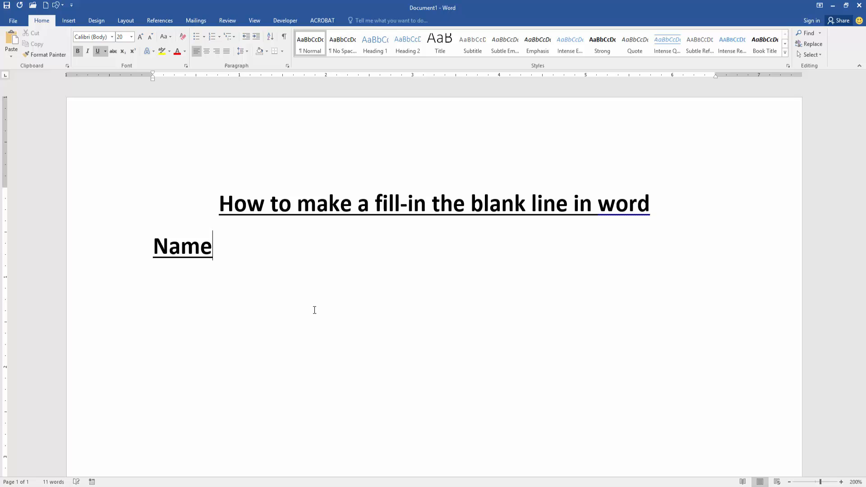
{"action": "type", "text": "Father name"}
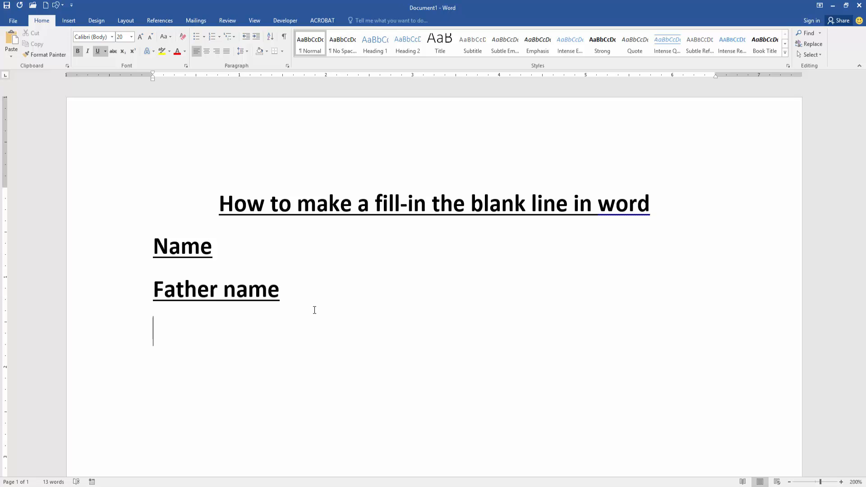
{"action": "type", "text": "Mother n"}
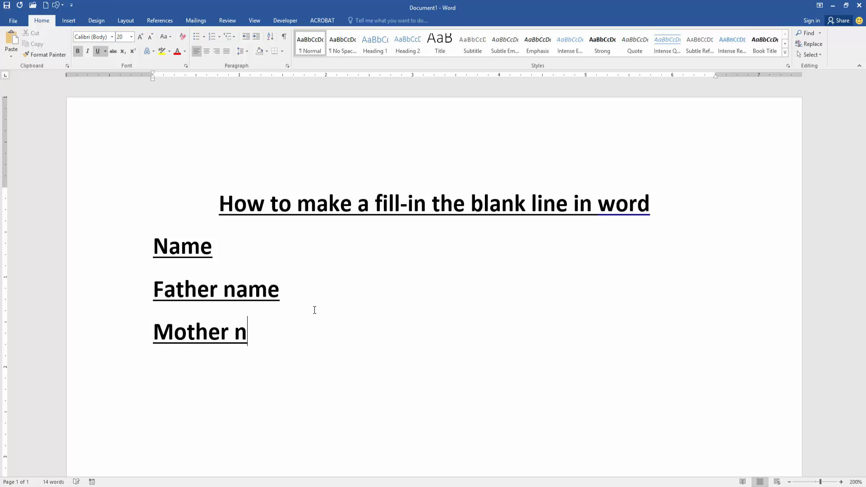
{"action": "type", "text": "ame:"}
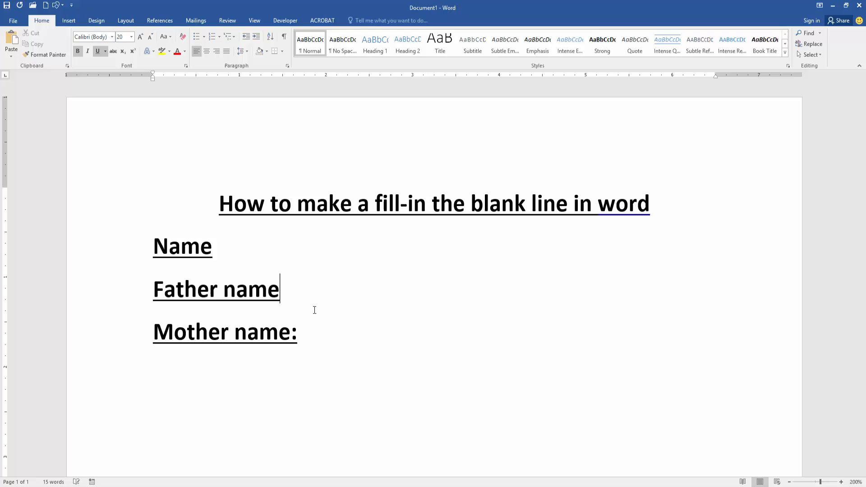
{"action": "type", "text": ":"}
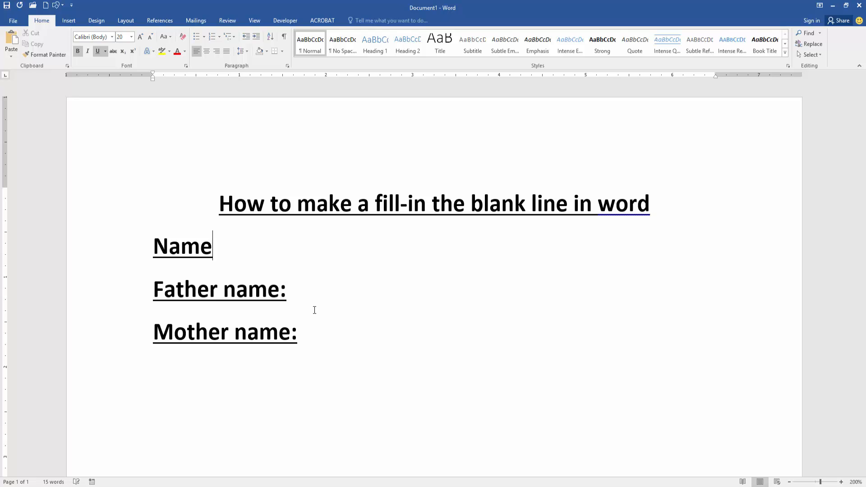
{"action": "type", "text": ":"}
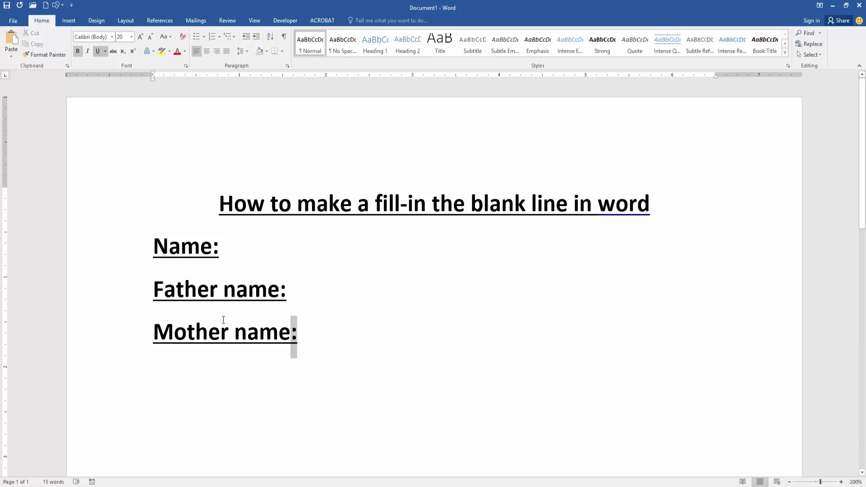
Select the three label lines and turn off their underline formatting.
{"action": "left_click_drag", "start_coordinate": [154, 245], "coordinate": [296, 345]}
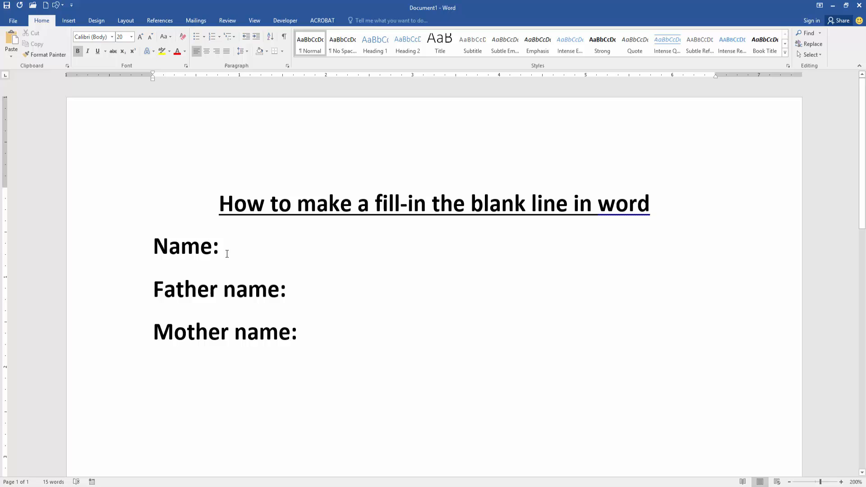
{"action": "left_click", "coordinate": [223, 245]}
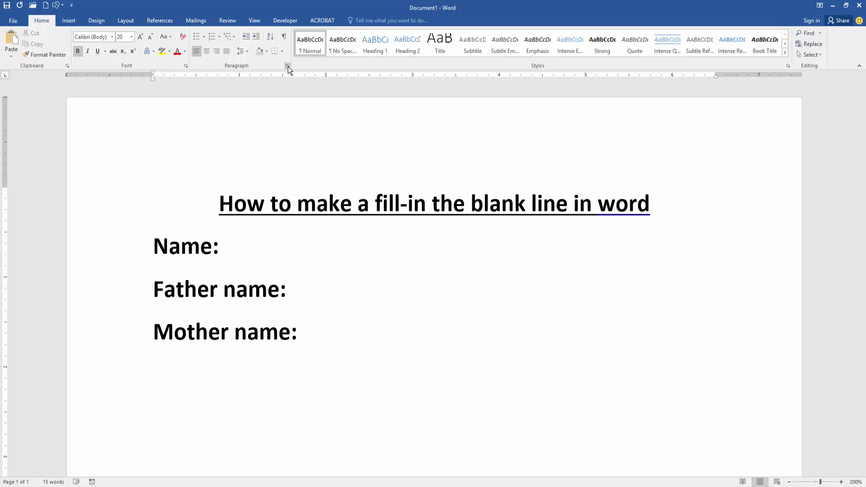
Set a right tab stop at 5.5 with underscore leader for the Name: line.
{"action": "left_click", "coordinate": [287, 65]}
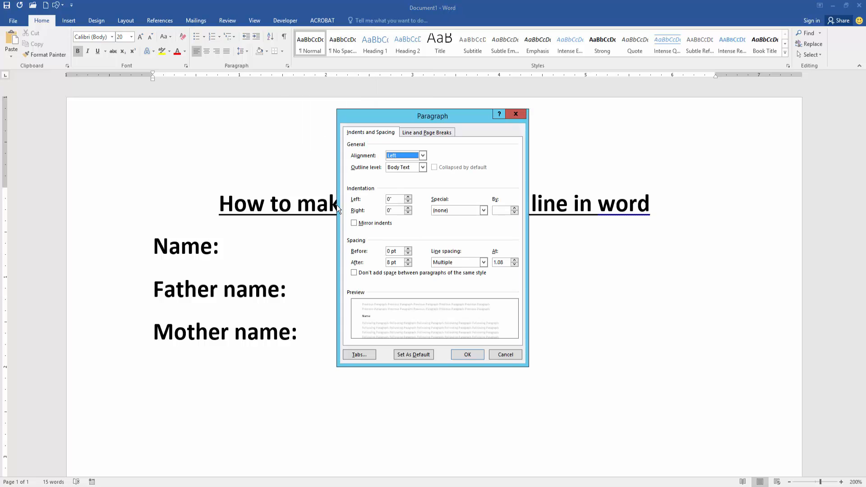
{"action": "left_click", "coordinate": [358, 353]}
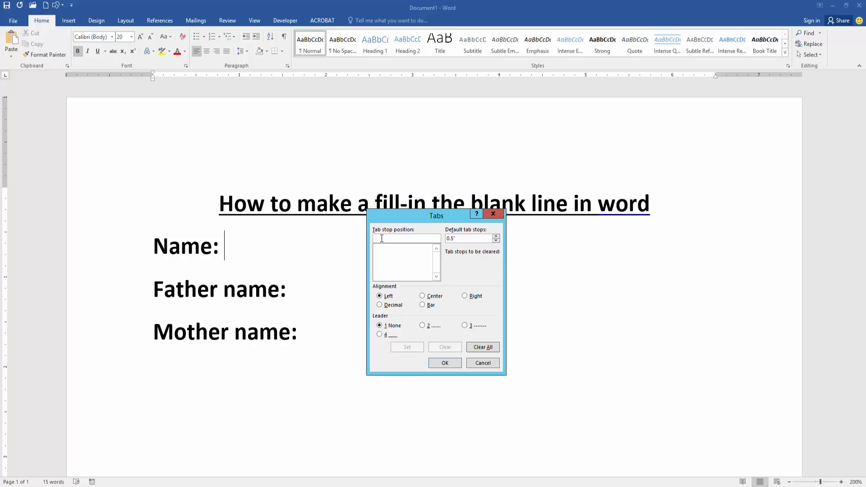
{"action": "type", "text": "5.5"}
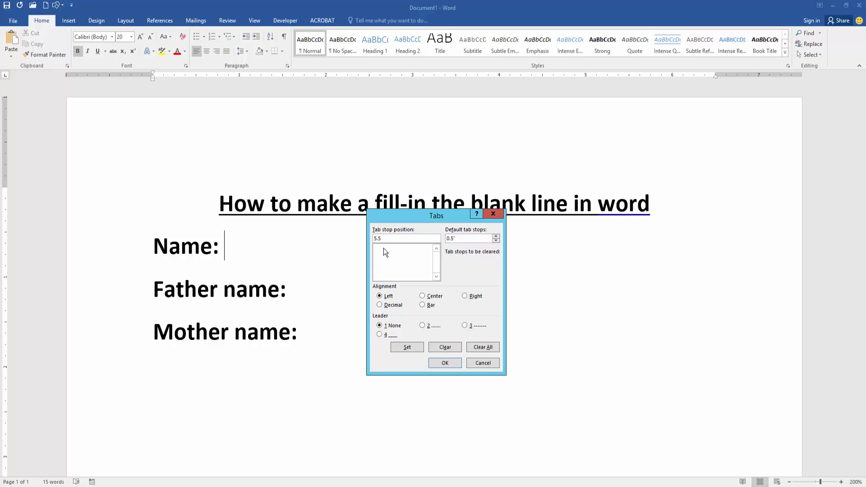
{"action": "mouse_move", "coordinate": [415, 319]}
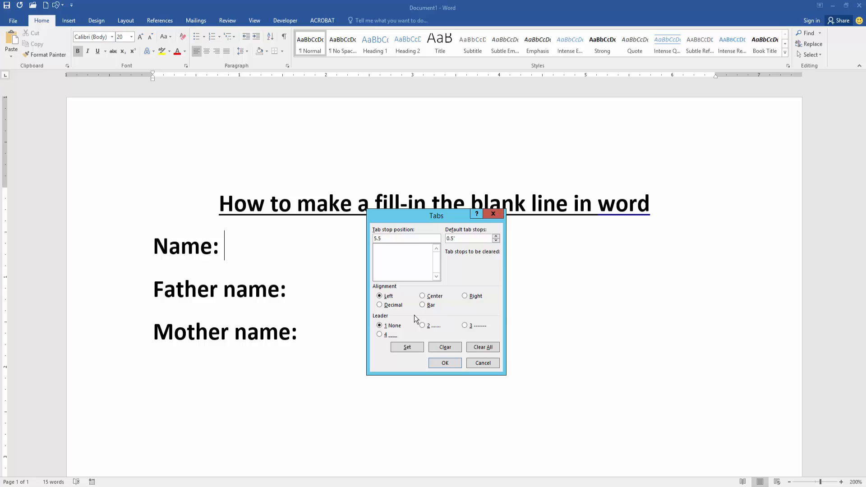
{"action": "left_click", "coordinate": [465, 296]}
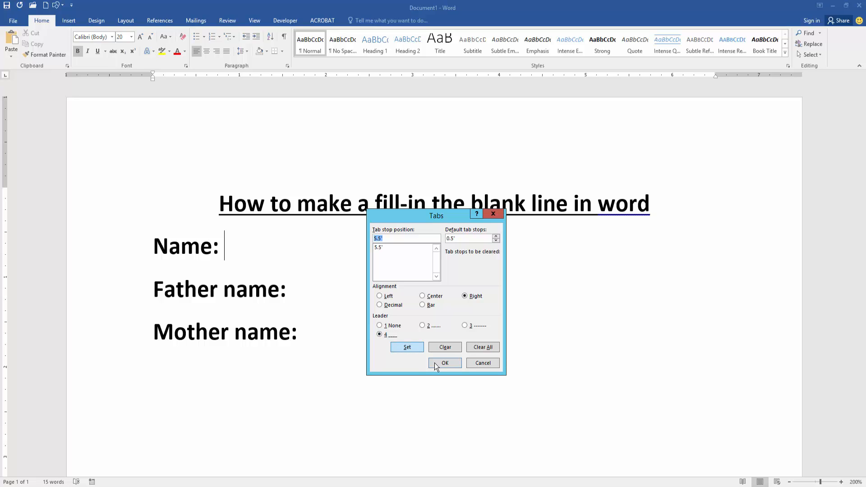
{"action": "left_click", "coordinate": [445, 362]}
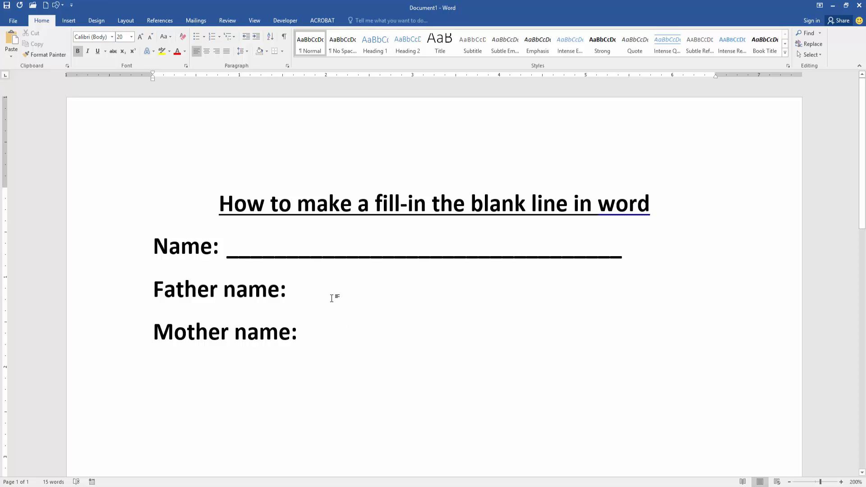
Set a 5.5 right tab stop with underscore leader on the Father name: line.
{"action": "left_click", "coordinate": [288, 288]}
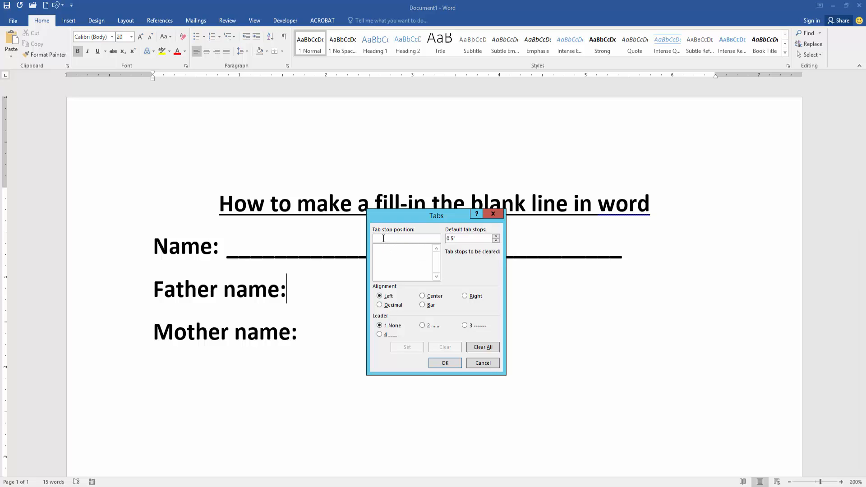
{"action": "type", "text": "5.5"}
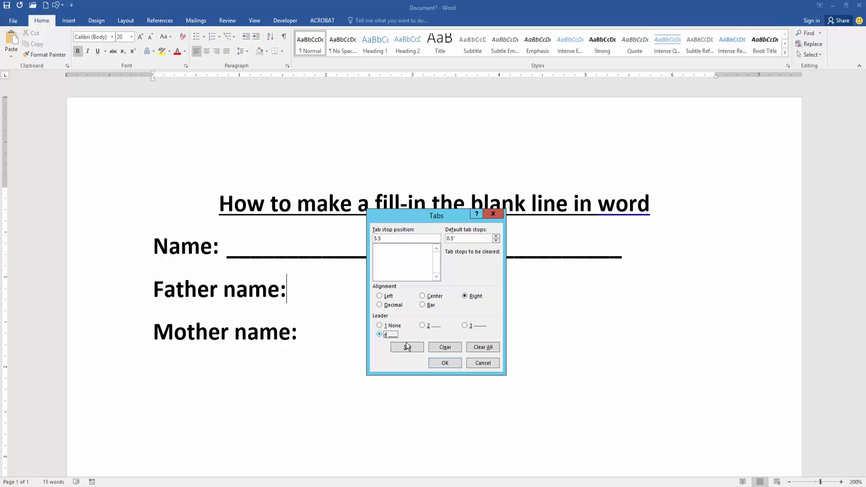
{"action": "left_click", "coordinate": [443, 363]}
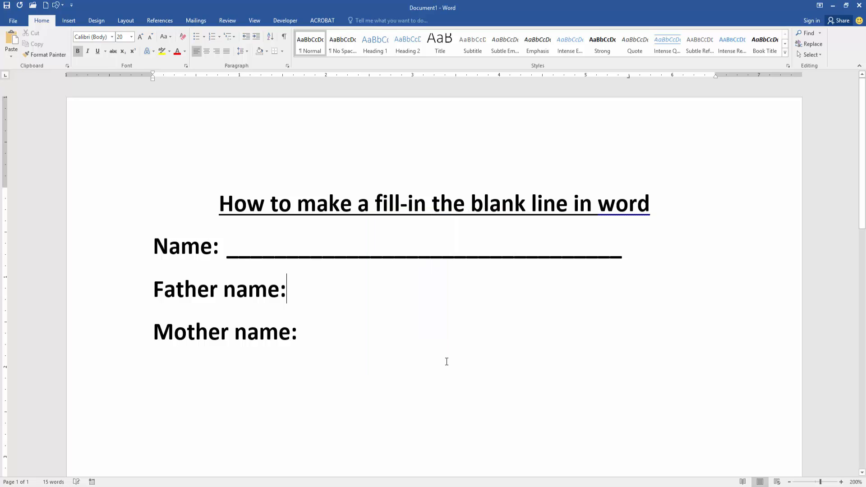